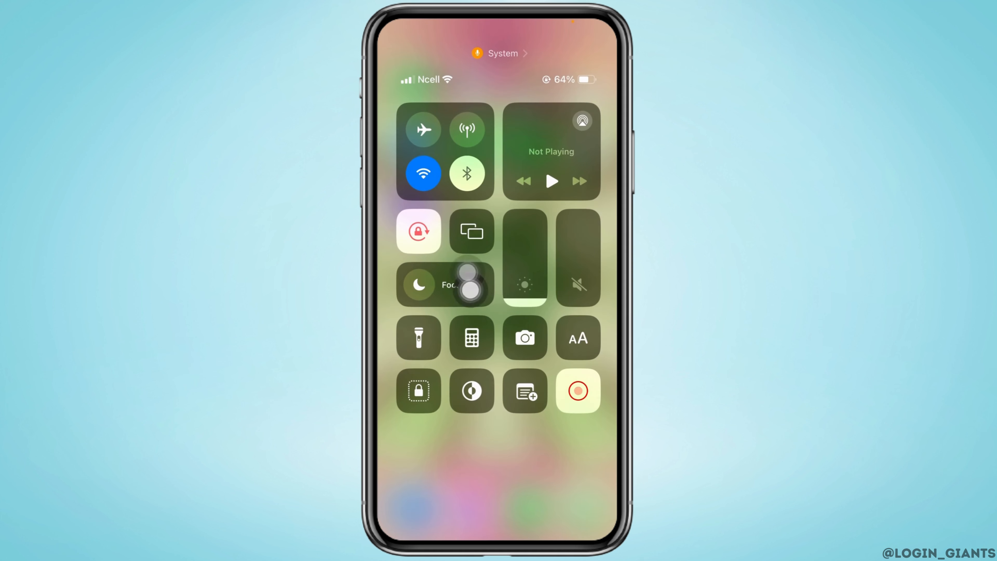
- Switch the Do Not Disturb focus off from Control Centre and return to the home screen
{"action": "left_click", "coordinate": [419, 284]}
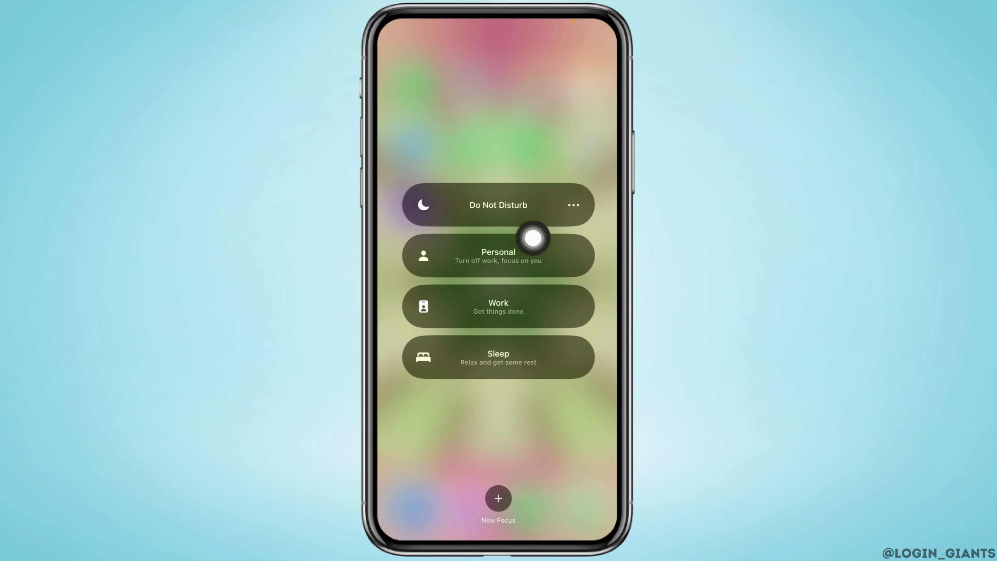
{"action": "left_click_drag", "start_coordinate": [535, 239], "coordinate": [598, 212]}
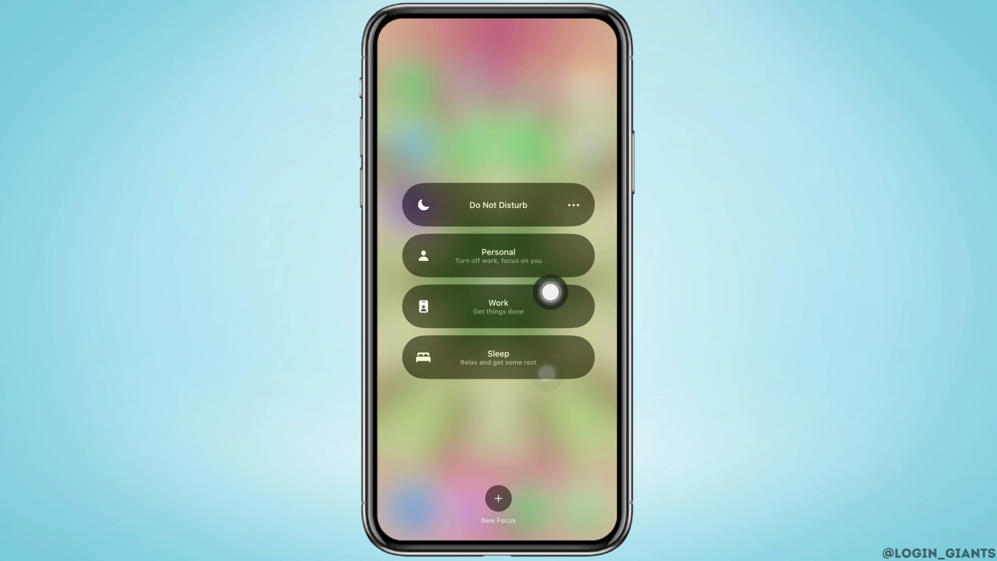
{"action": "left_click_drag", "start_coordinate": [551, 292], "coordinate": [598, 238]}
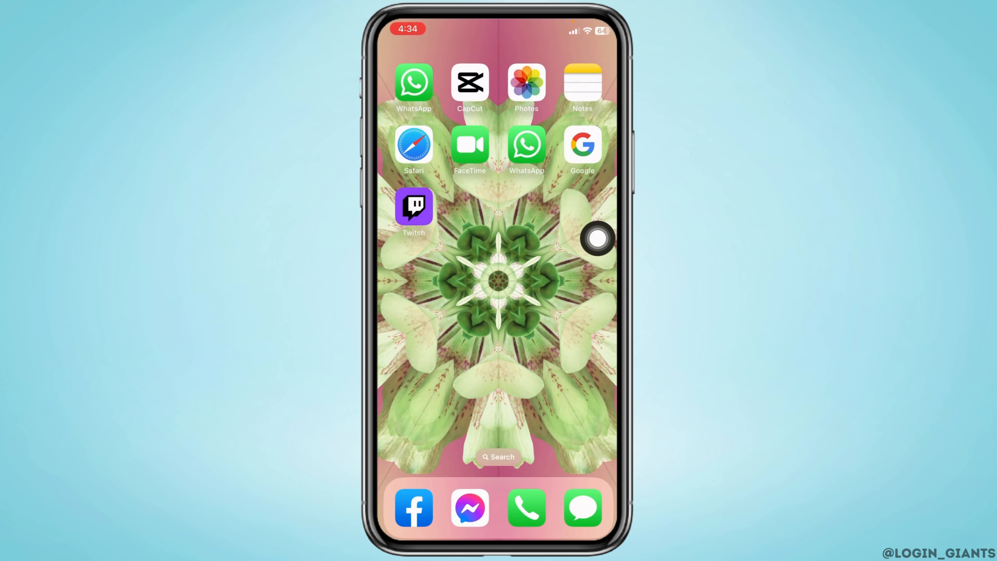
- Launch Settings from the second home page and go into Messages
{"action": "scroll", "scroll_direction": "left", "scroll_amount": 3}
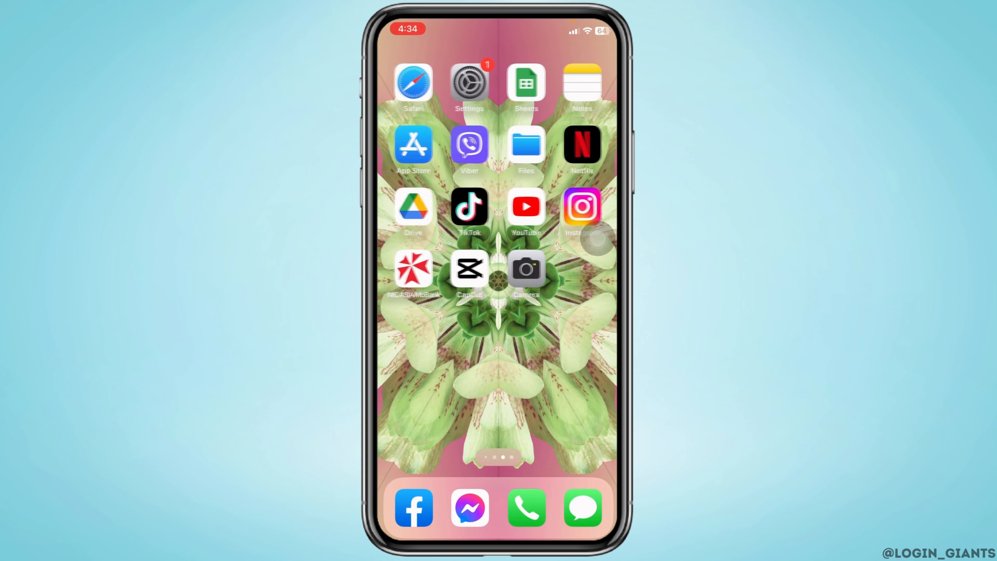
{"action": "left_click", "coordinate": [470, 81]}
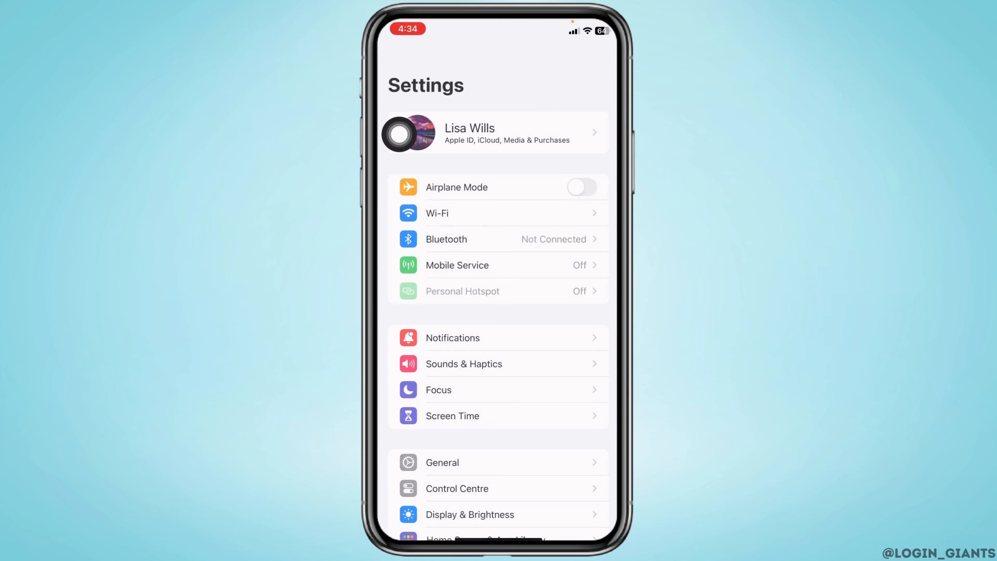
{"action": "scroll", "scroll_direction": "down", "scroll_amount": 3}
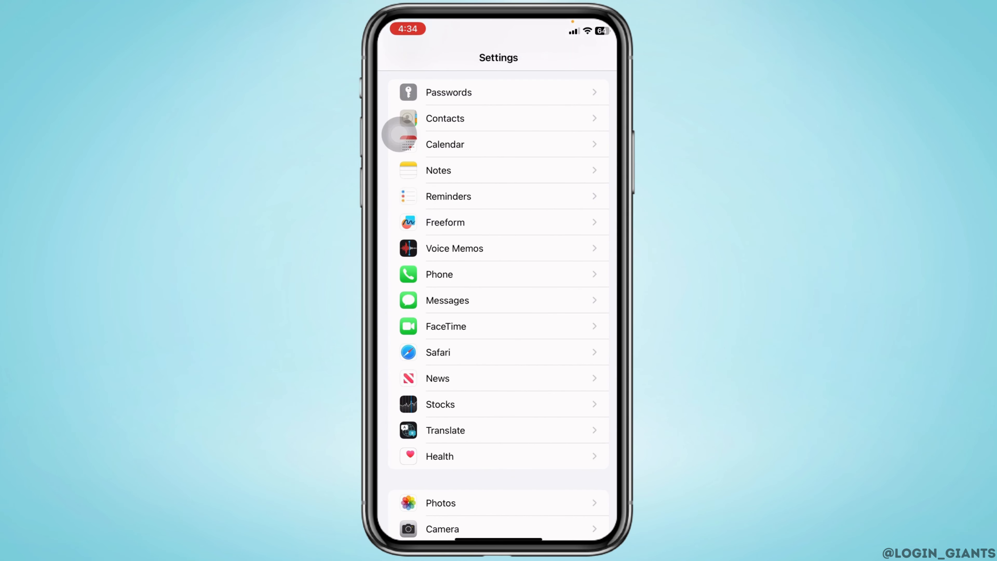
{"action": "left_click", "coordinate": [447, 300]}
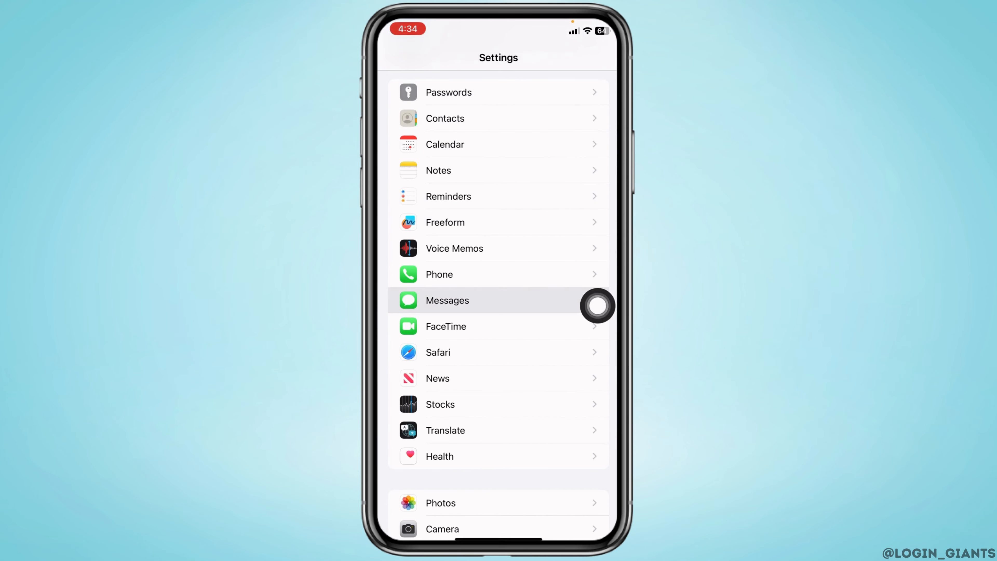
{"action": "left_click", "coordinate": [447, 300]}
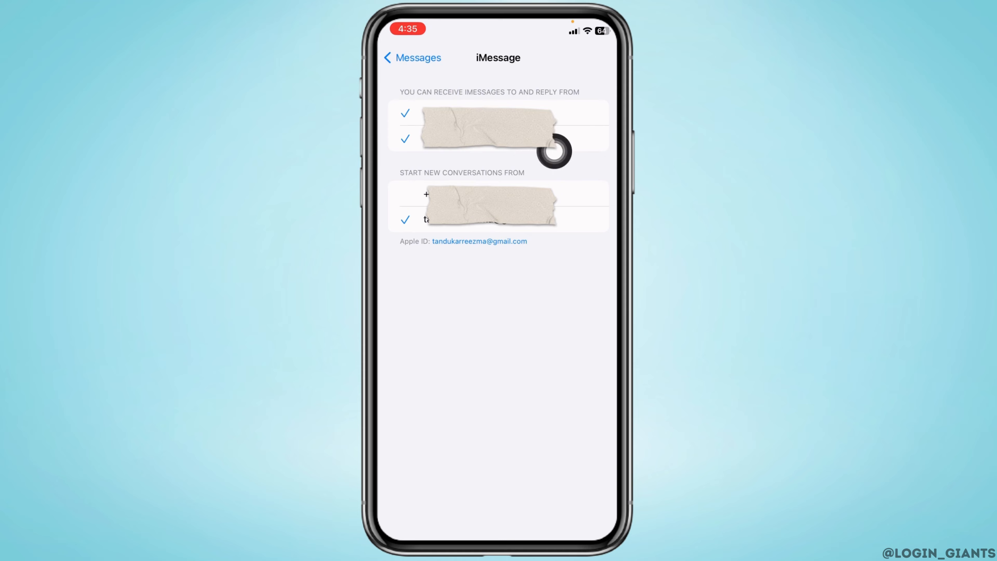
{"action": "left_click", "coordinate": [411, 57]}
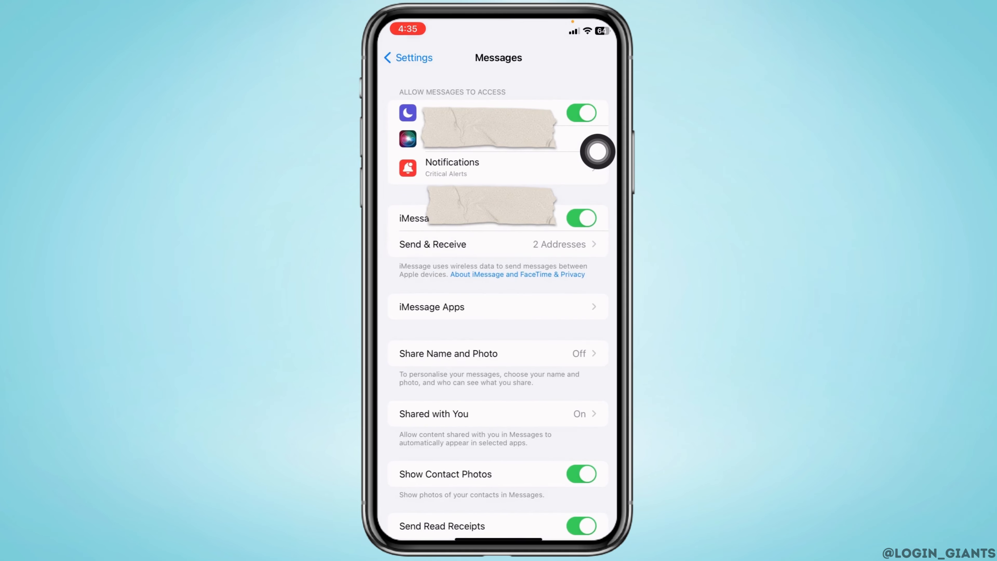
- Switch off Filter Unknown Senders under Message Filtering
{"action": "scroll", "scroll_direction": "down", "scroll_amount": 3}
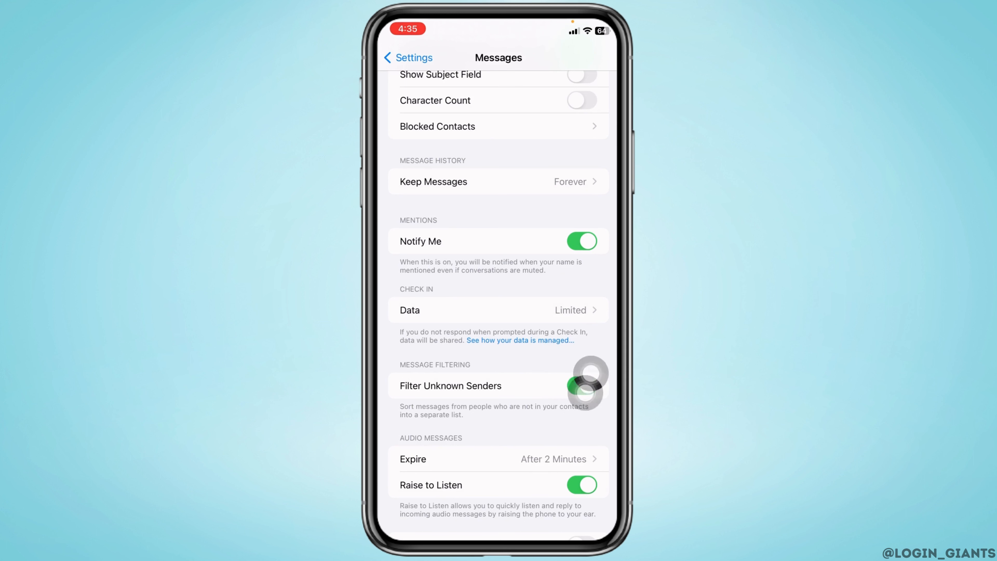
{"action": "left_click", "coordinate": [581, 385]}
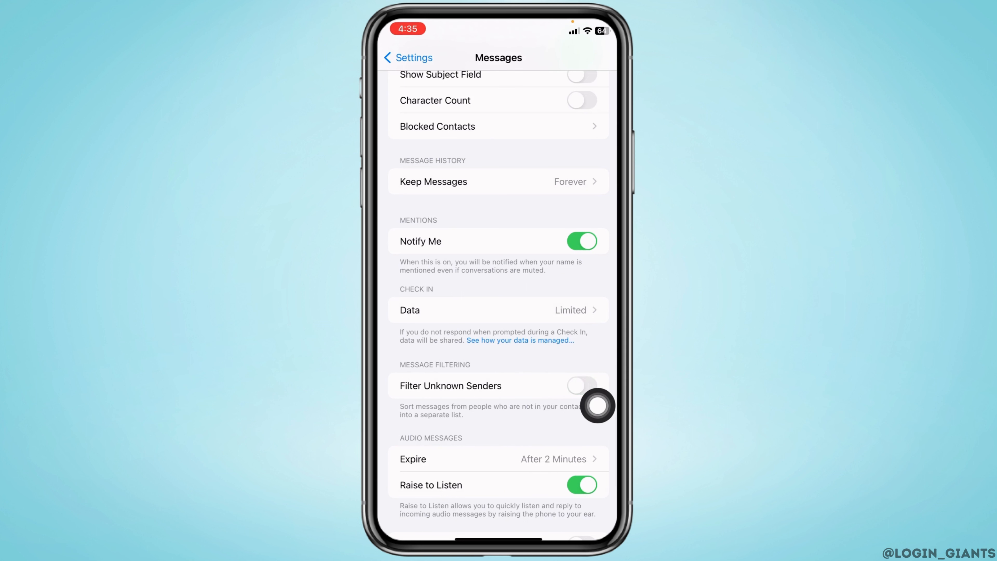